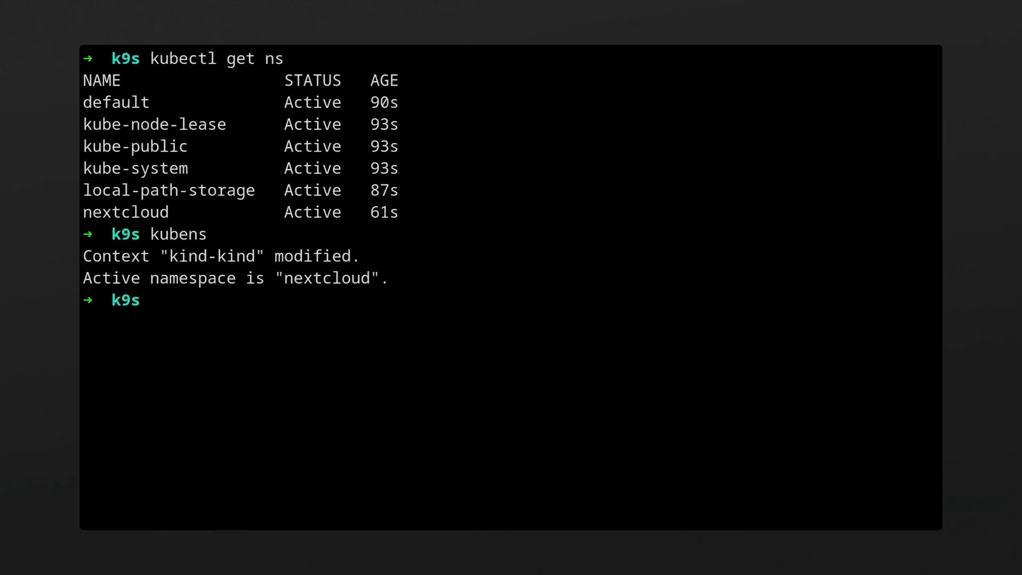
Step: List the nextcloud pods and describe the nextcloud deployment with kubectl before launching k9s
{"action": "type", "text": "kubectl get pods"}
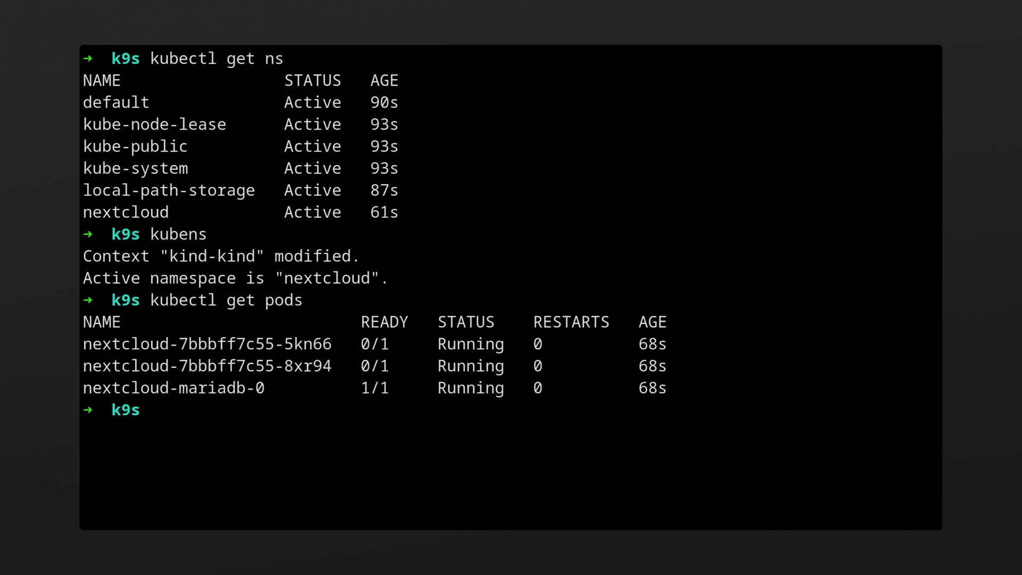
{"action": "type", "text": "kubectl describ"}
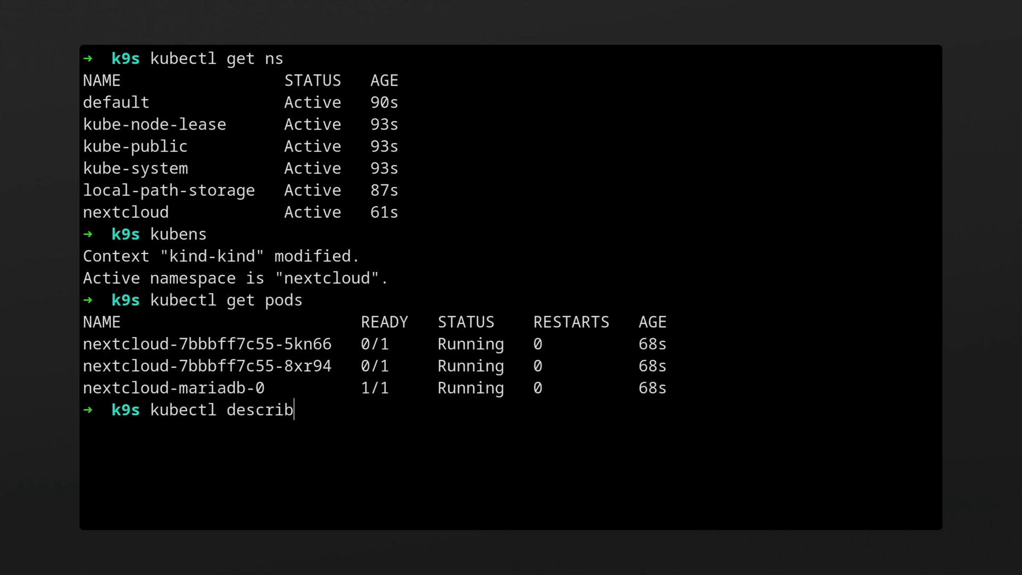
{"action": "type", "text": "e nextcloud"}
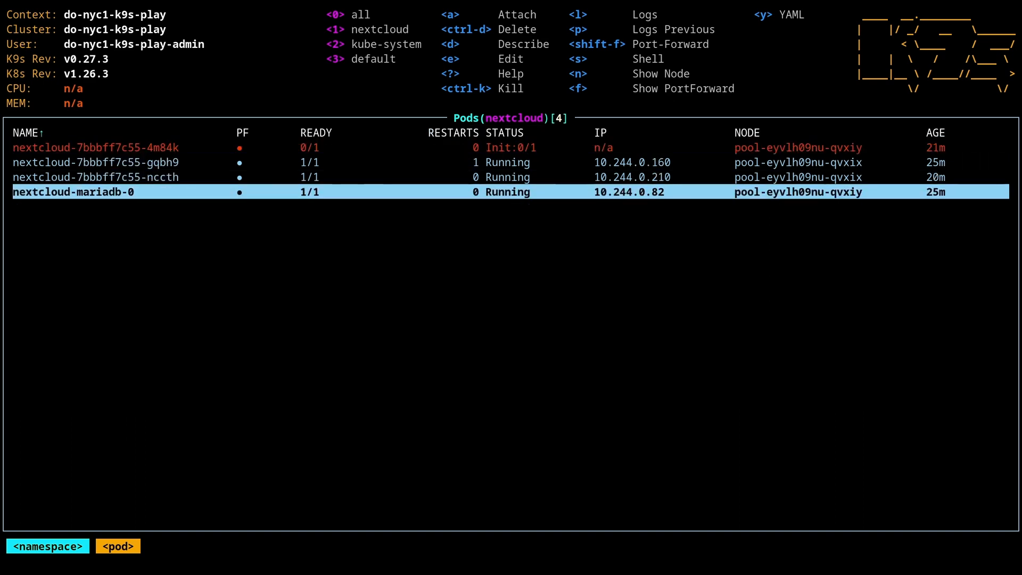
{"action": "key", "text": "Up"}
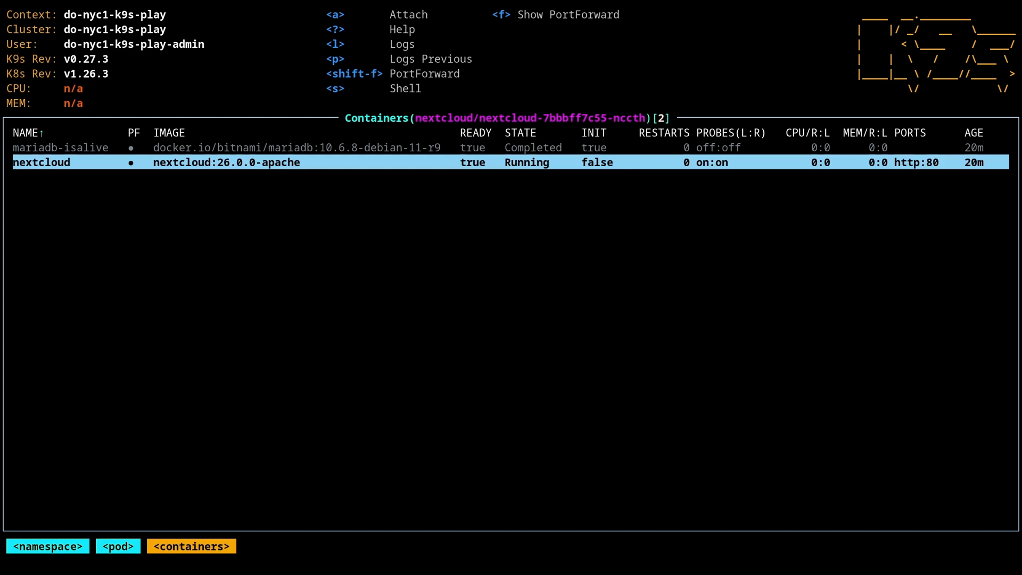
{"action": "key", "text": "l"}
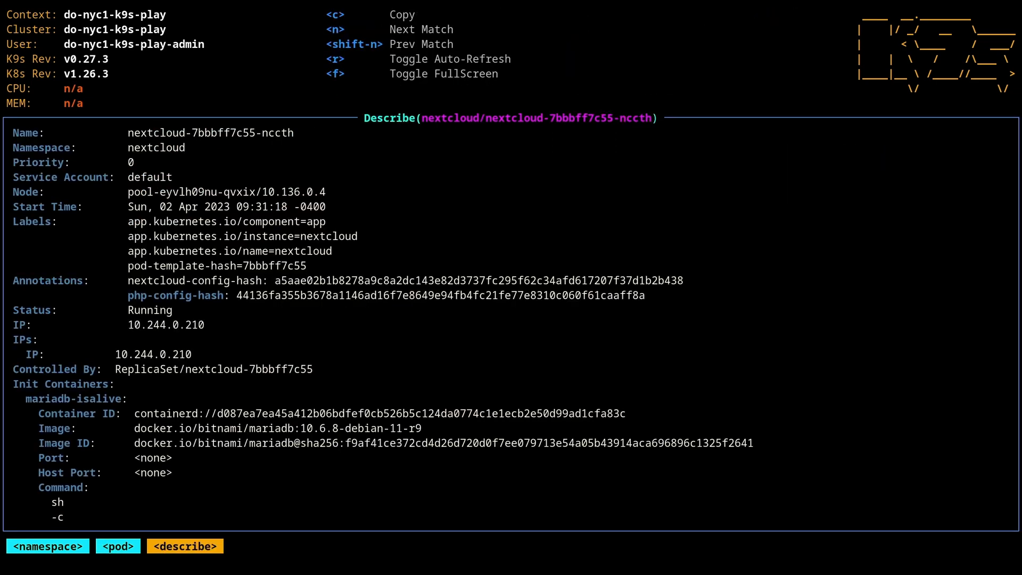
{"action": "scroll", "scroll_direction": "down", "scroll_amount": 3}
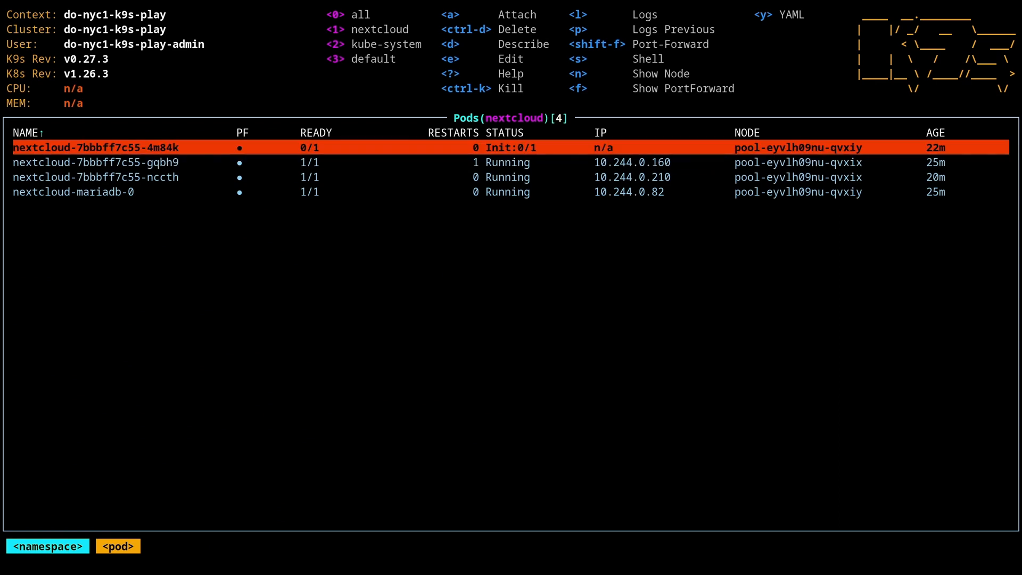
{"action": "key", "text": "d"}
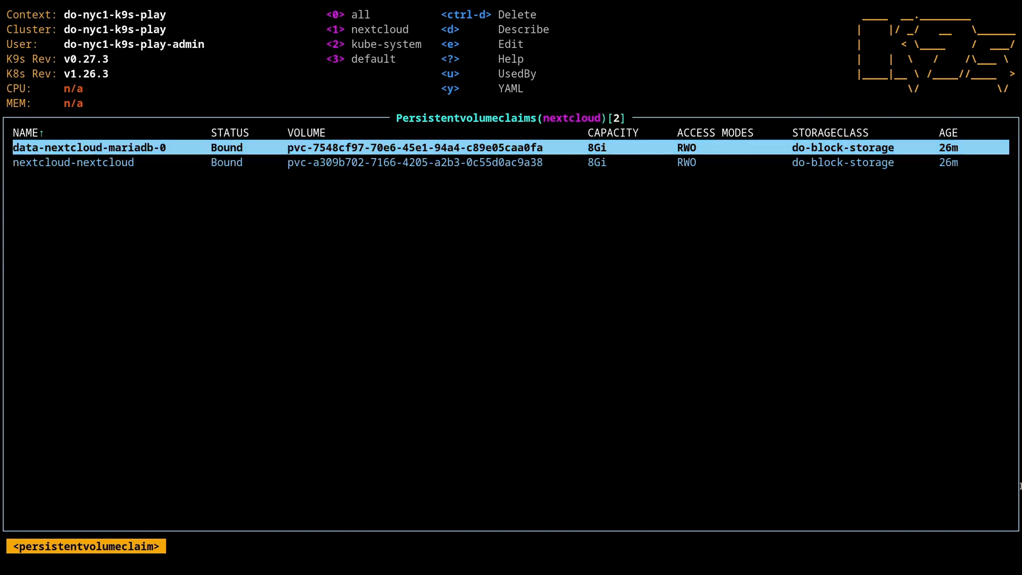
Step: Delete the stuck initializing nextcloud-7bbbff7c55-4m84k pod from the pods list
{"action": "key", "text": "Down"}
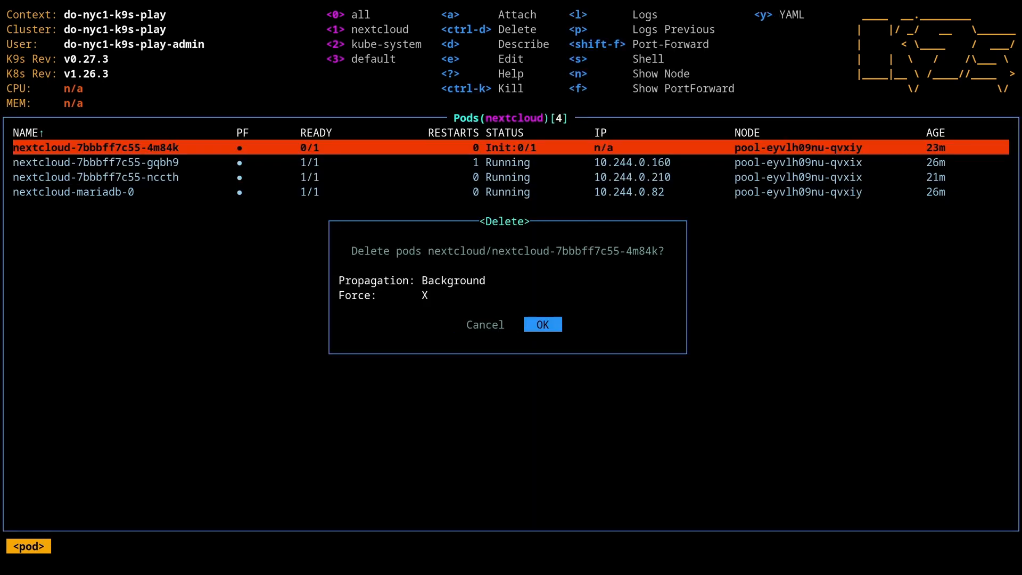
{"action": "left_click", "coordinate": [543, 324]}
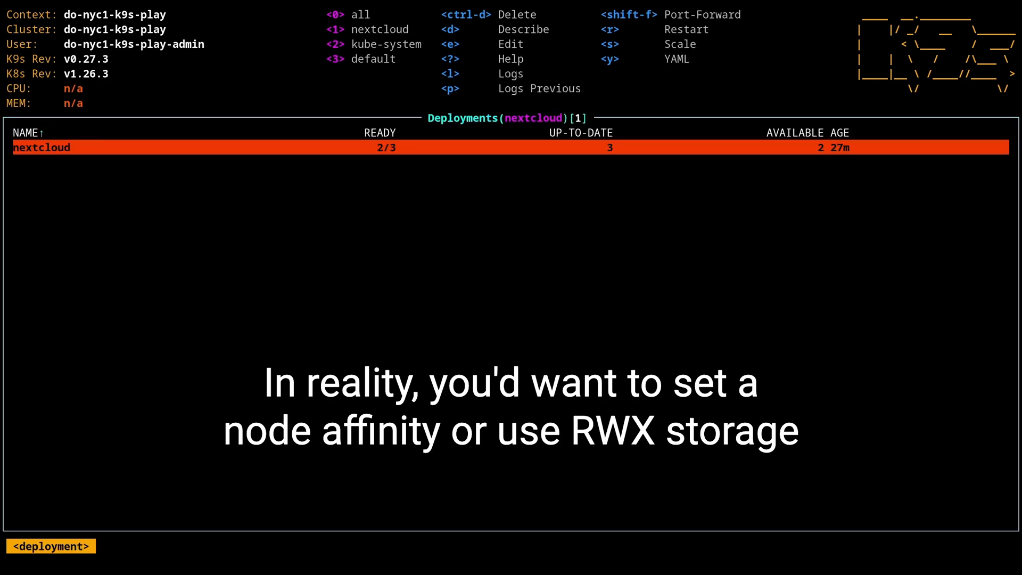
Step: Scale the nextcloud deployment down to 2 replicas
{"action": "key", "text": "s"}
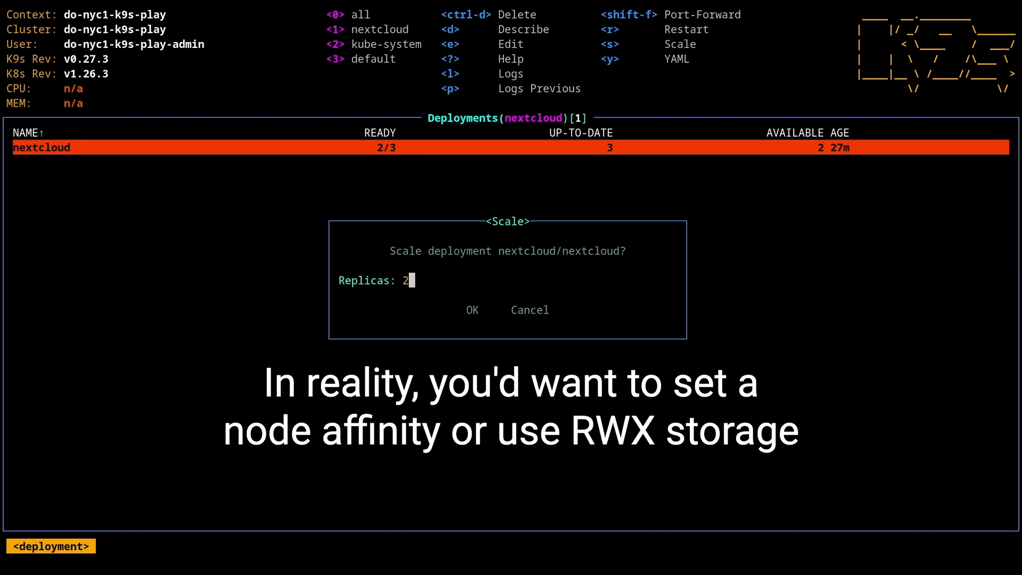
{"action": "left_click", "coordinate": [472, 310]}
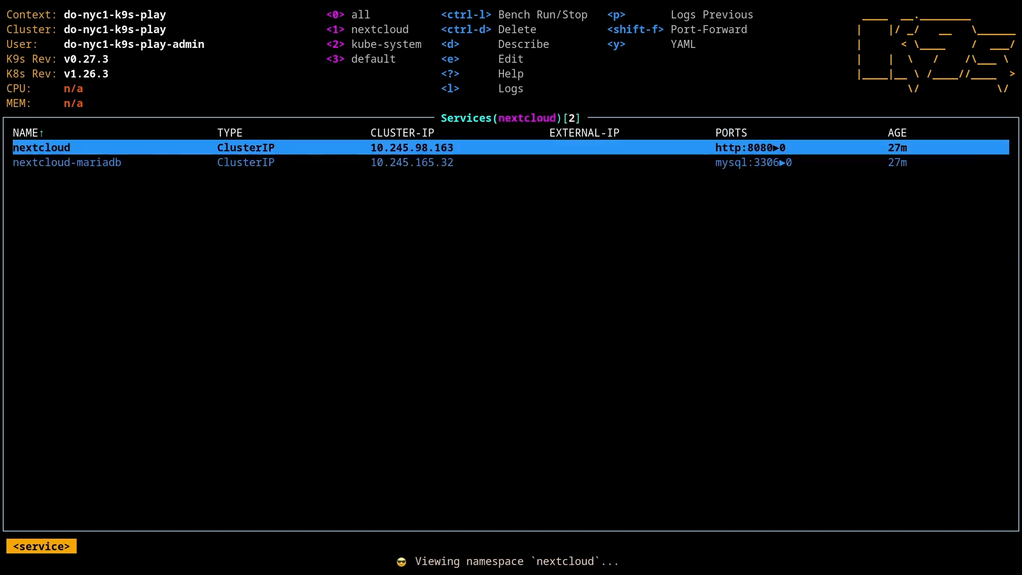
Step: Port-forward the nextcloud service's container port 80 to localhost:8080
{"action": "key", "text": "3"}
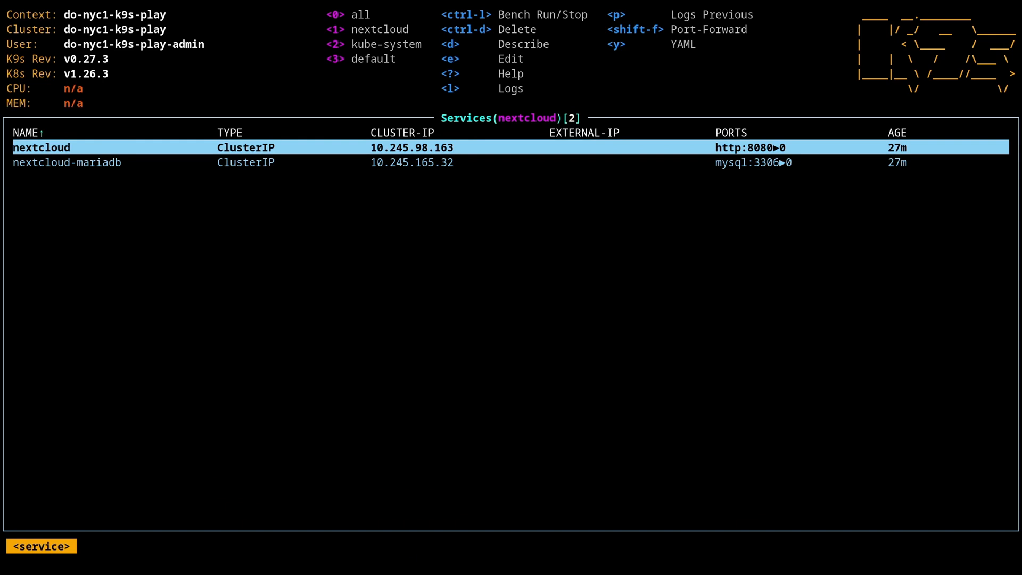
{"action": "key", "text": "shift+f"}
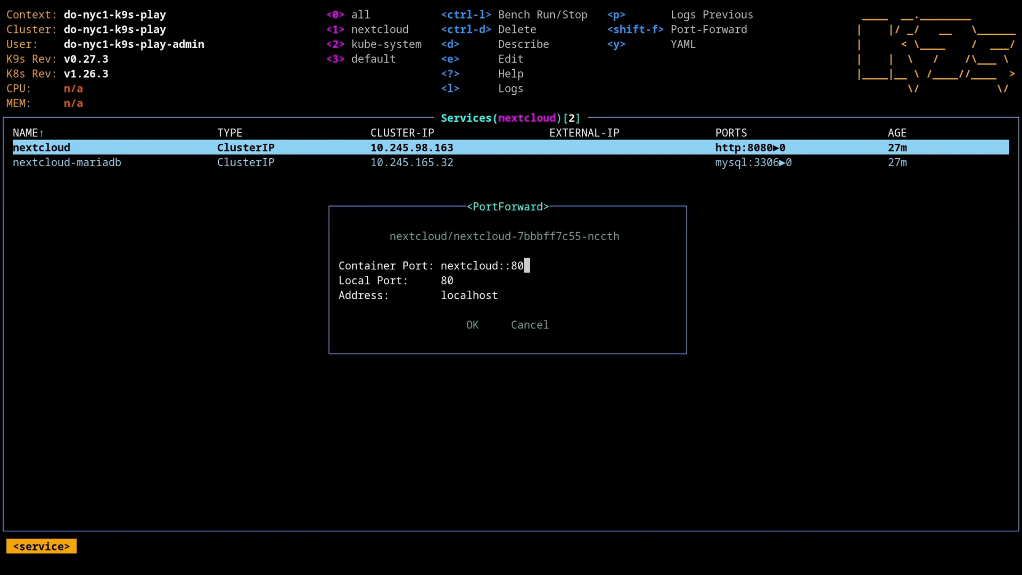
{"action": "key", "text": "Tab"}
{"action": "type", "text": "80"}
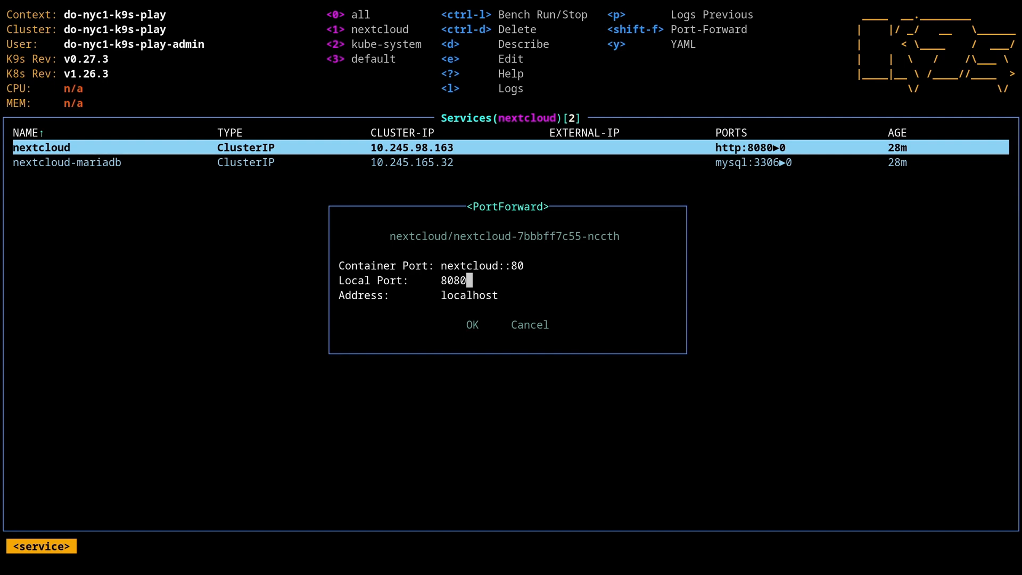
{"action": "left_click", "coordinate": [471, 325]}
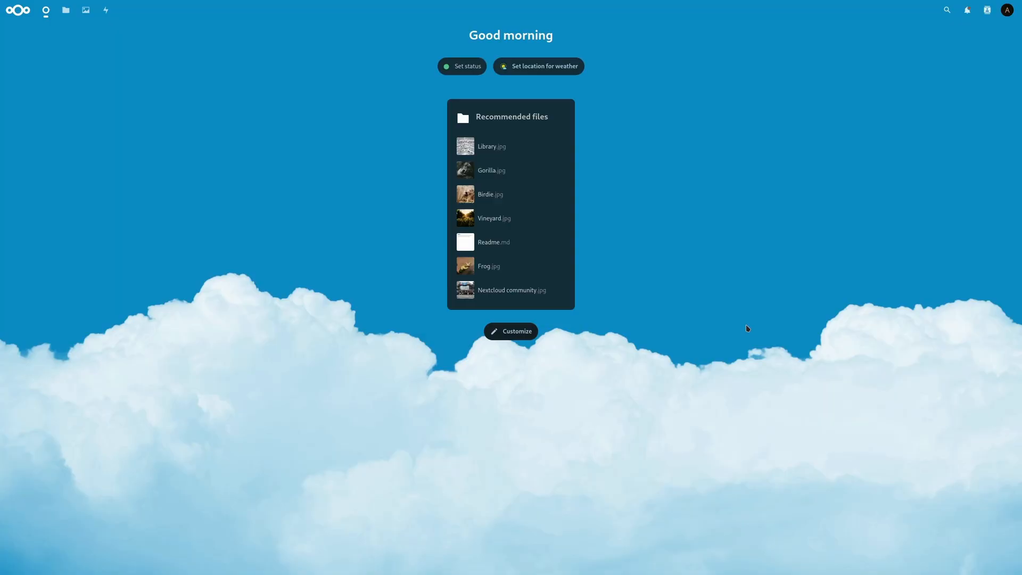
{"action": "mouse_move", "coordinate": [492, 171]}
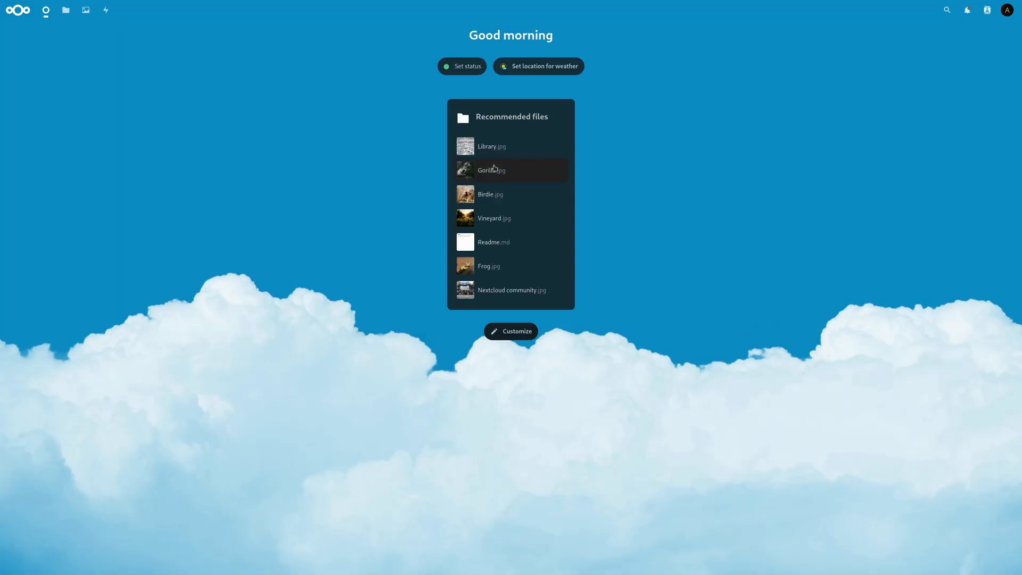
Step: View Gorilla.jpg from the Nextcloud dashboard's recommended files
{"action": "left_click", "coordinate": [491, 171]}
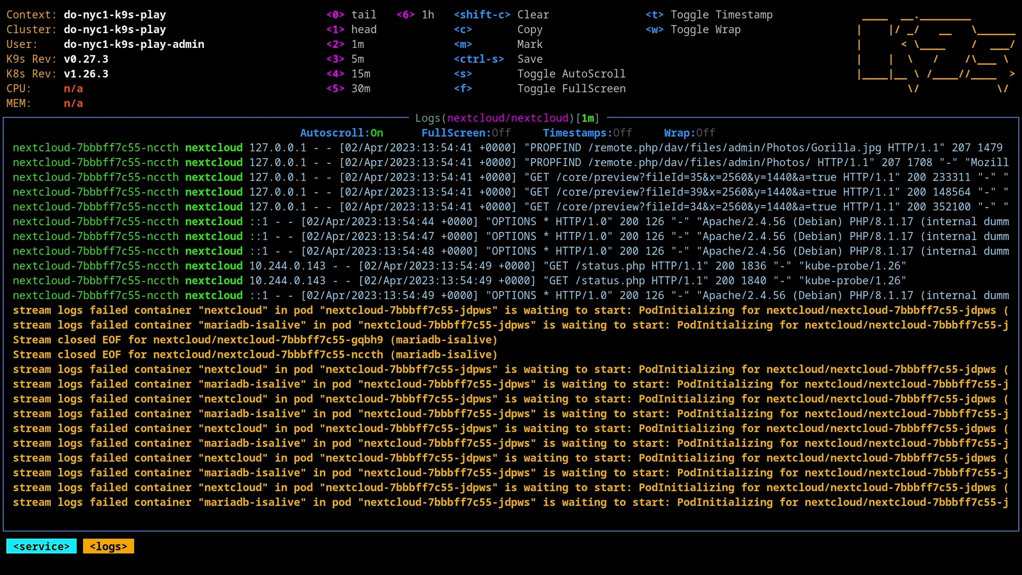
Step: Toggle the nextcloud logs fullscreen on and off, then show timestamps on every line
{"action": "key", "text": "f"}
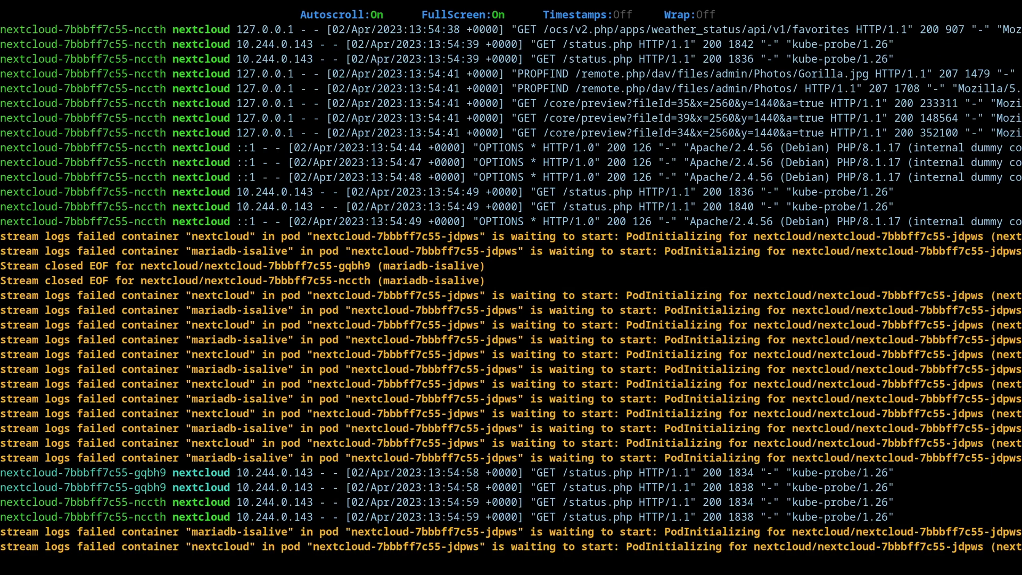
{"action": "key", "text": "f"}
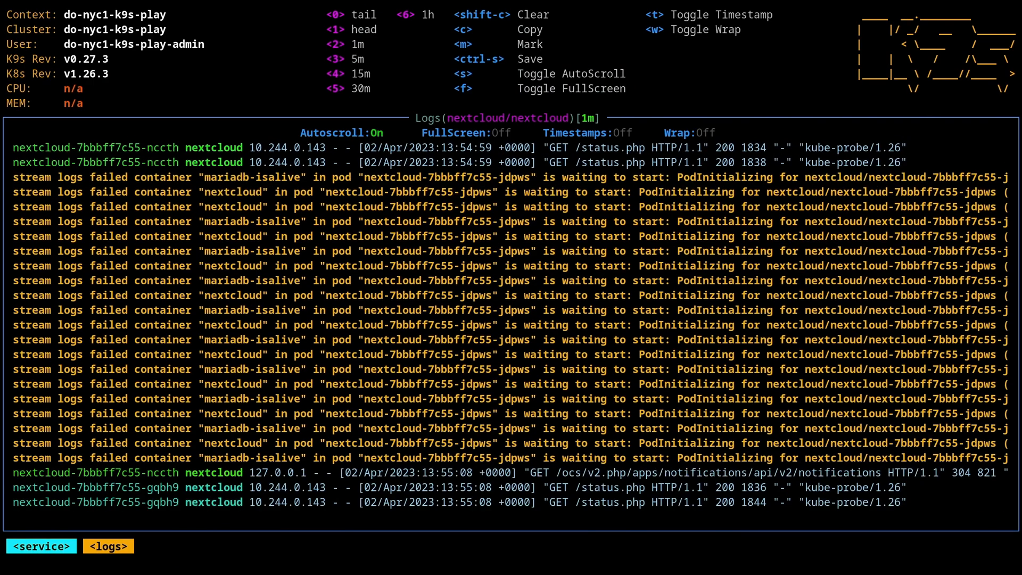
{"action": "key", "text": "t"}
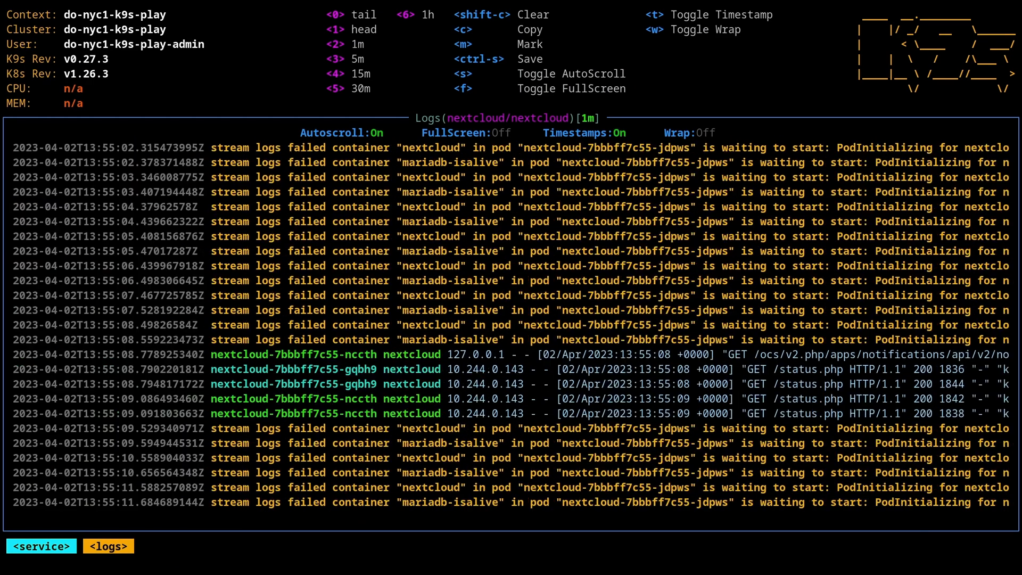
{"action": "key", "text": "t"}
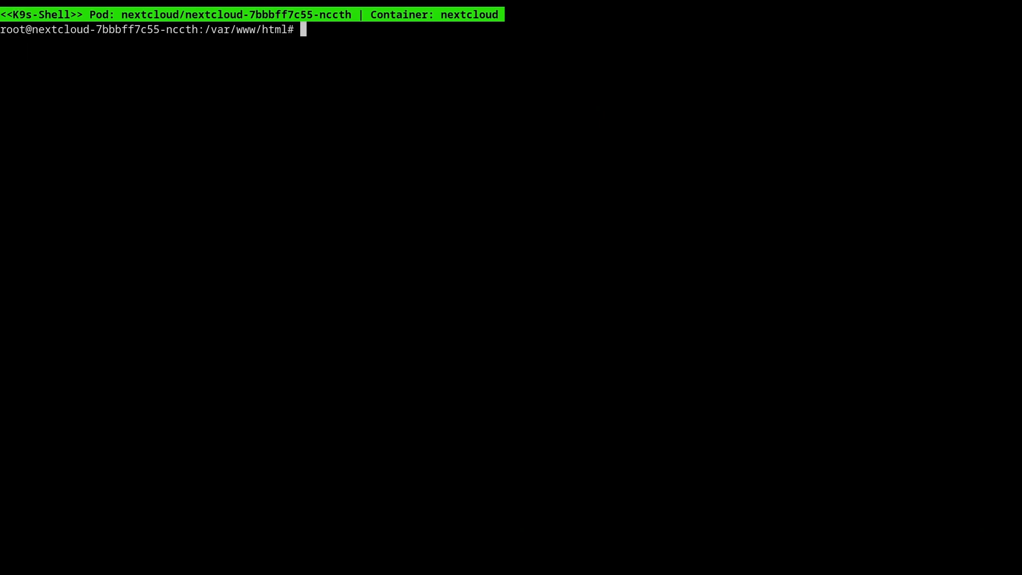
Step: List the /var/www/html web root contents in the nextcloud pod's shell
{"action": "type", "text": "ls"}
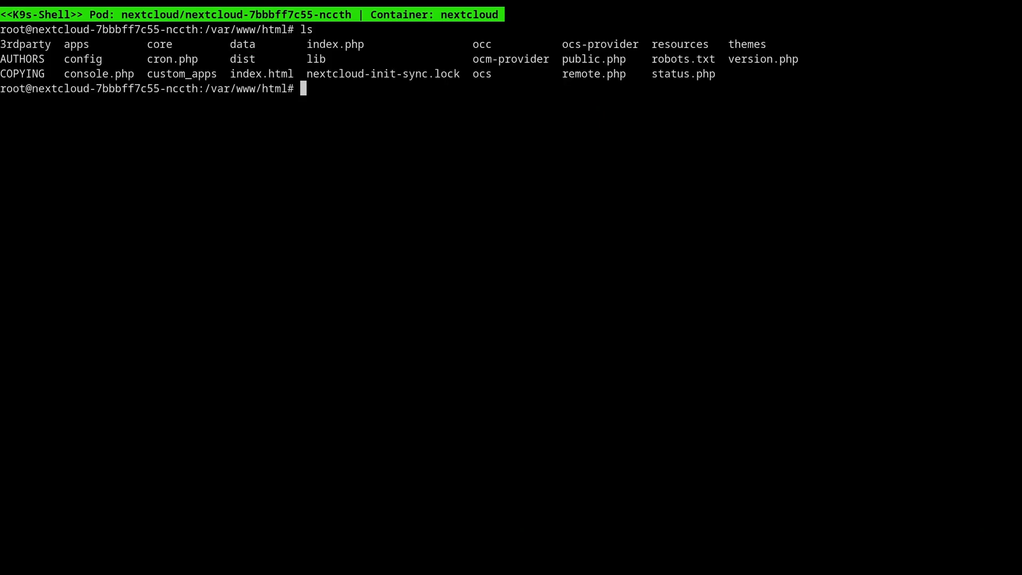
{"action": "type", "text": "vi r"}
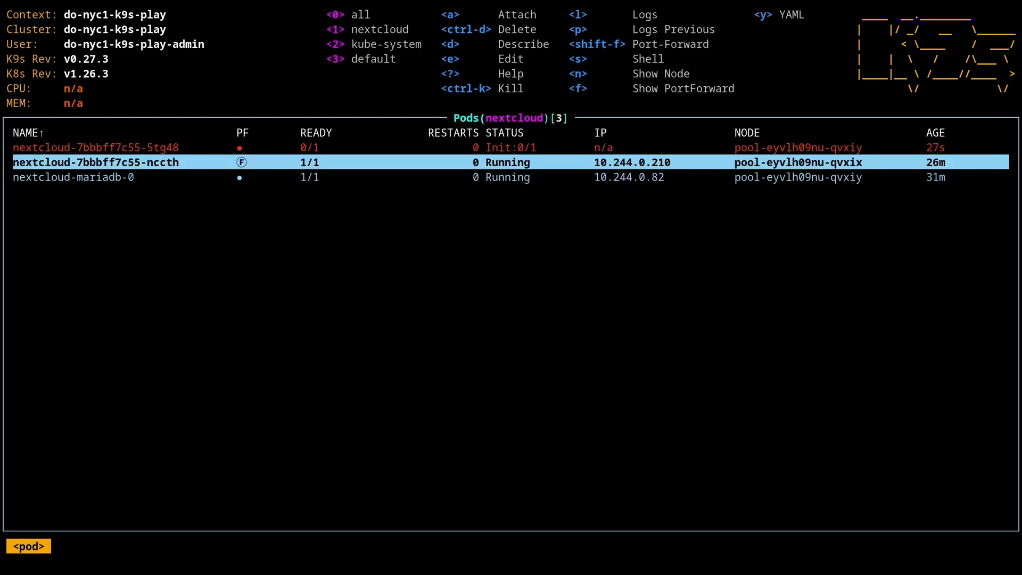
Step: Change the nextcloud deployment's container image tag, then check the terminating pod and return to pods
{"action": "type", "text": "deploy"}
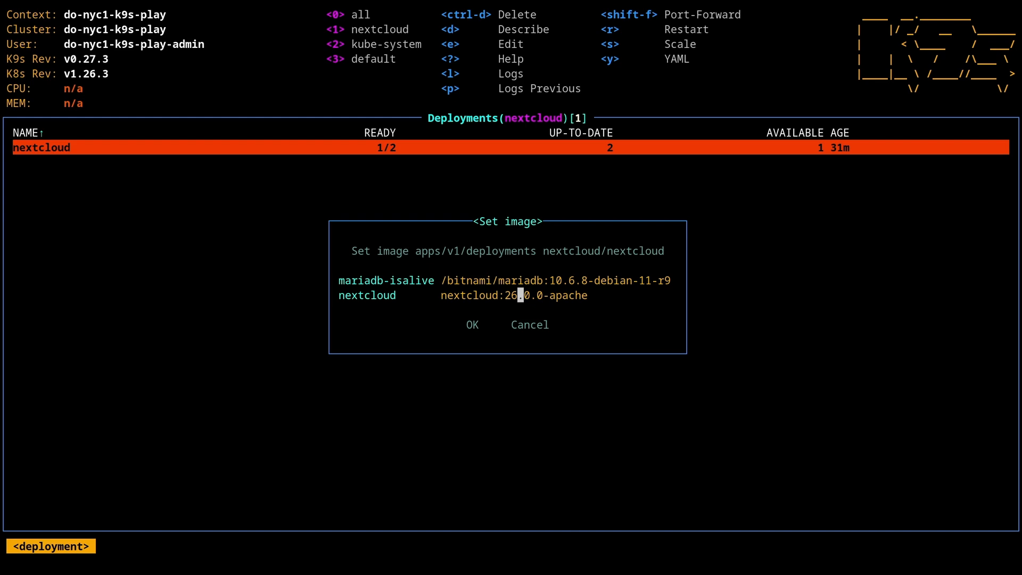
{"action": "left_click", "coordinate": [471, 325]}
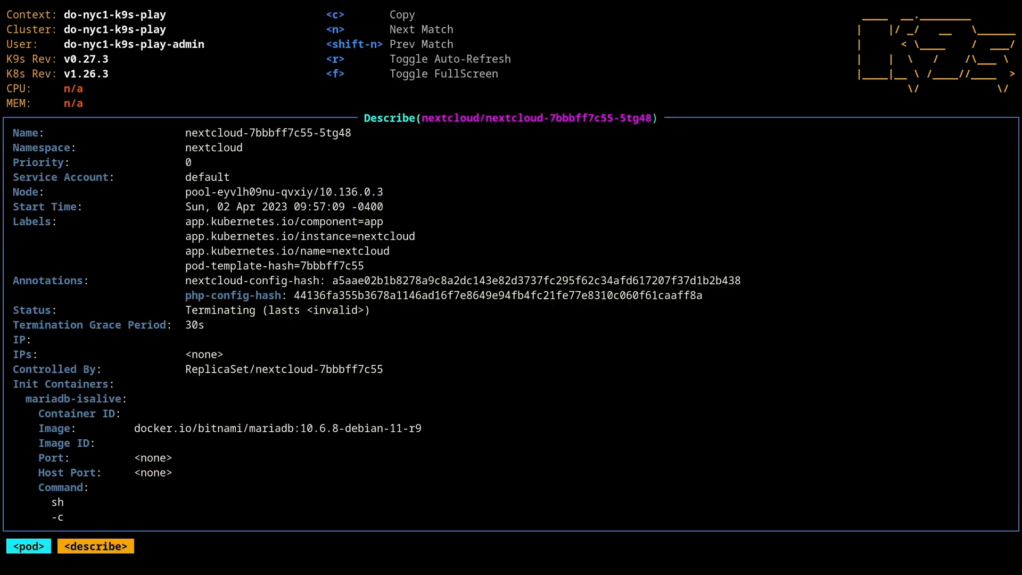
{"action": "key", "text": "Escape"}
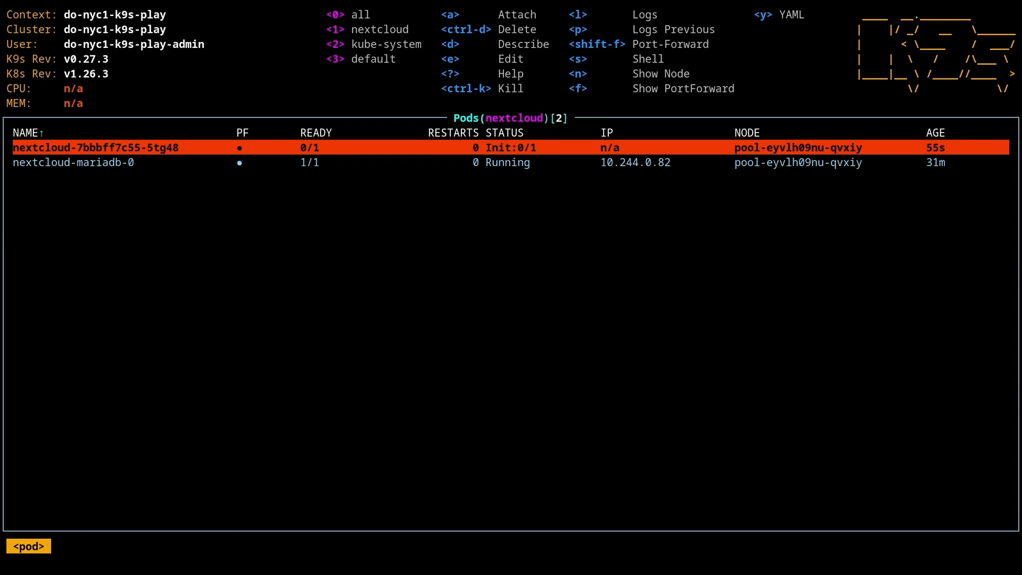
Step: Delete the stuck Init:0/1 pod, watch the replacement pods, and go to the Helm releases
{"action": "key", "text": "d"}
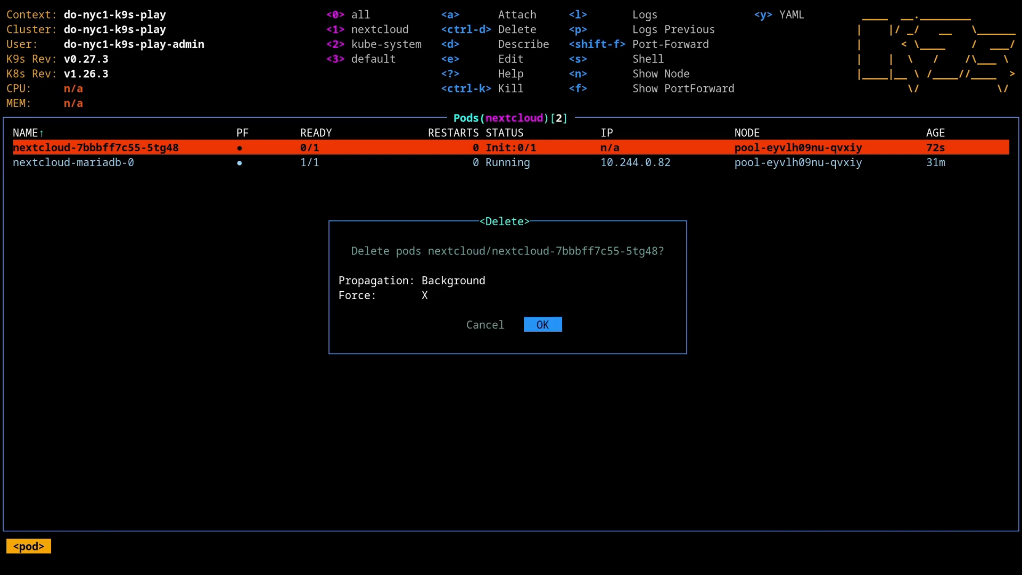
{"action": "left_click", "coordinate": [541, 325]}
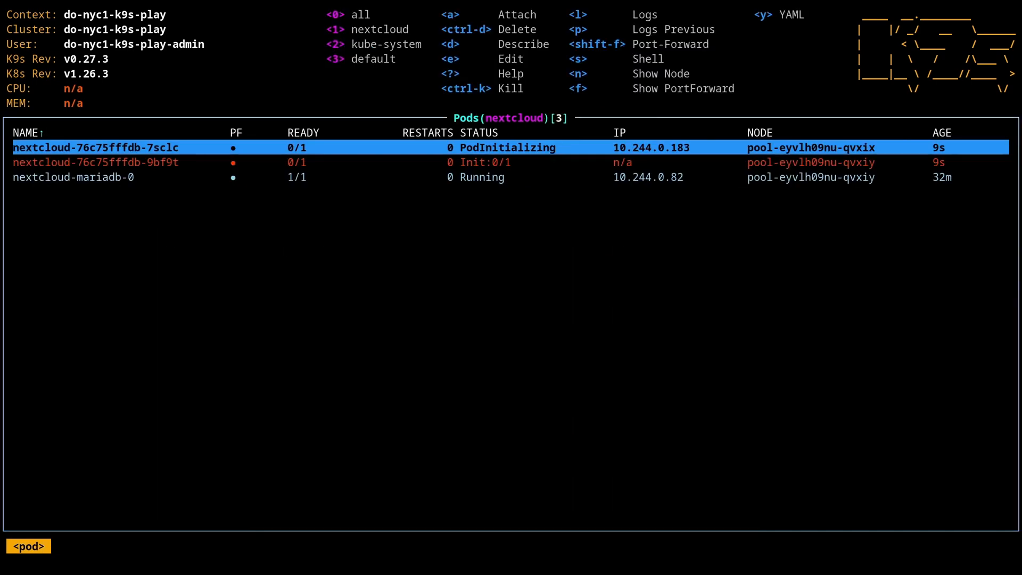
{"action": "key", "text": "Down"}
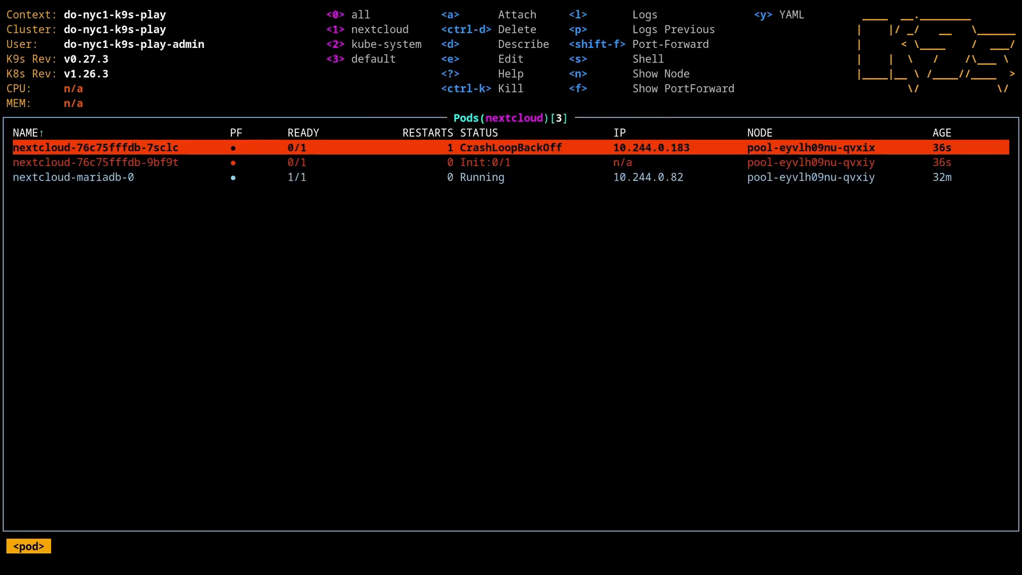
{"action": "key", "text": "l"}
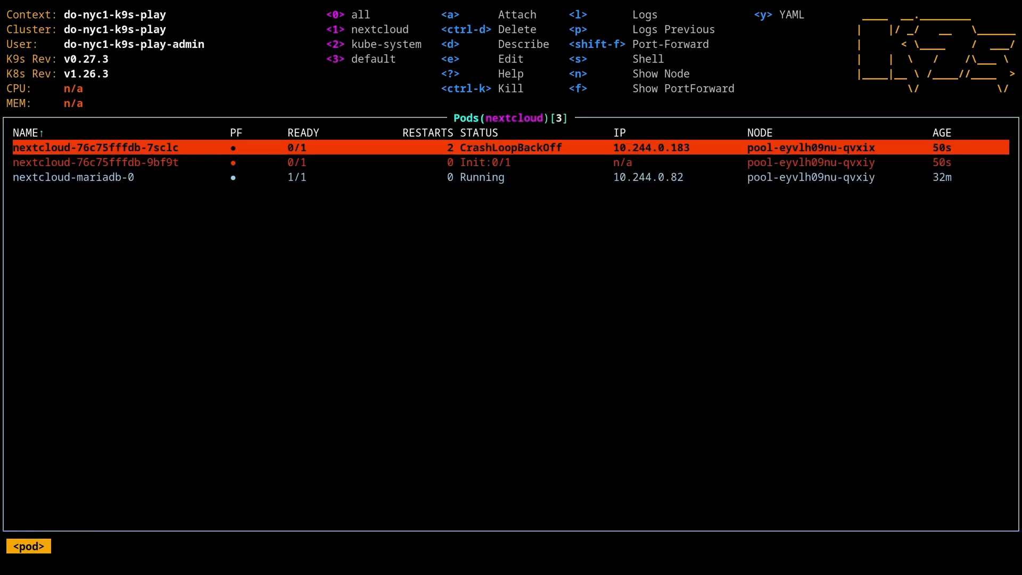
{"action": "type", "text": ":helm"}
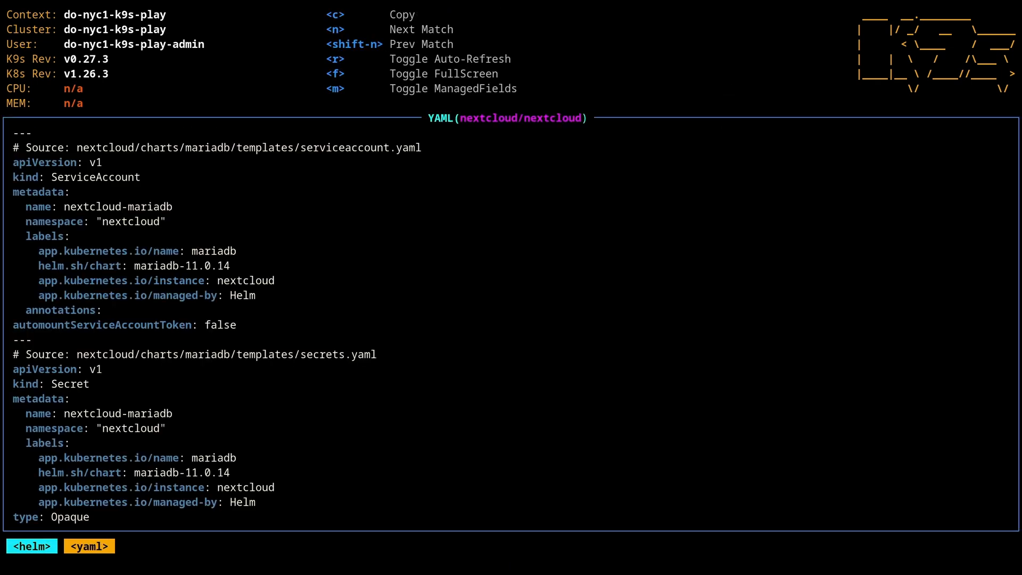
Step: Scroll the nextcloud release YAML, then view its values with externalDatabase host nextcloud-mariadb
{"action": "scroll", "scroll_direction": "down", "scroll_amount": 3}
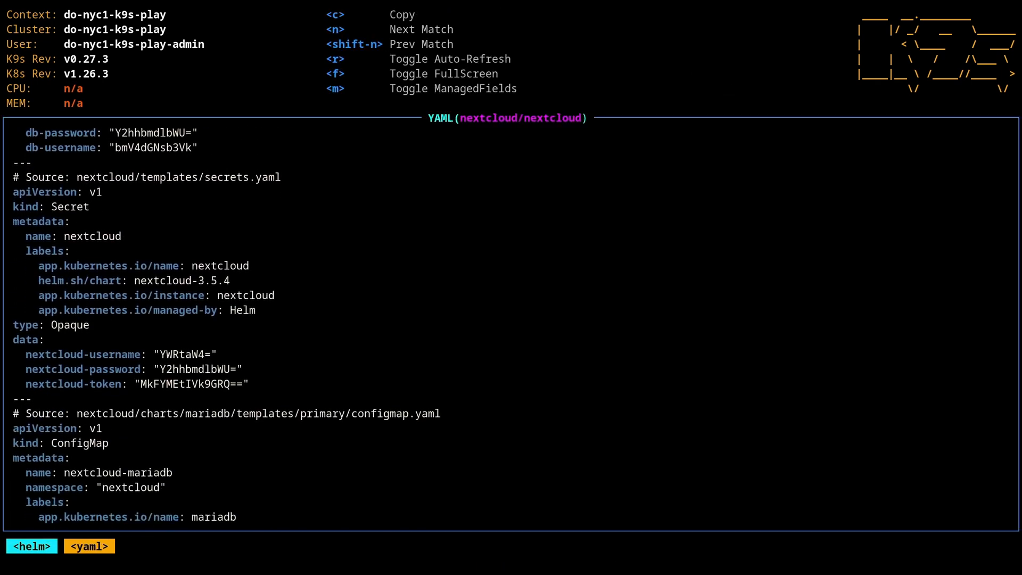
{"action": "scroll", "scroll_direction": "down", "scroll_amount": 3}
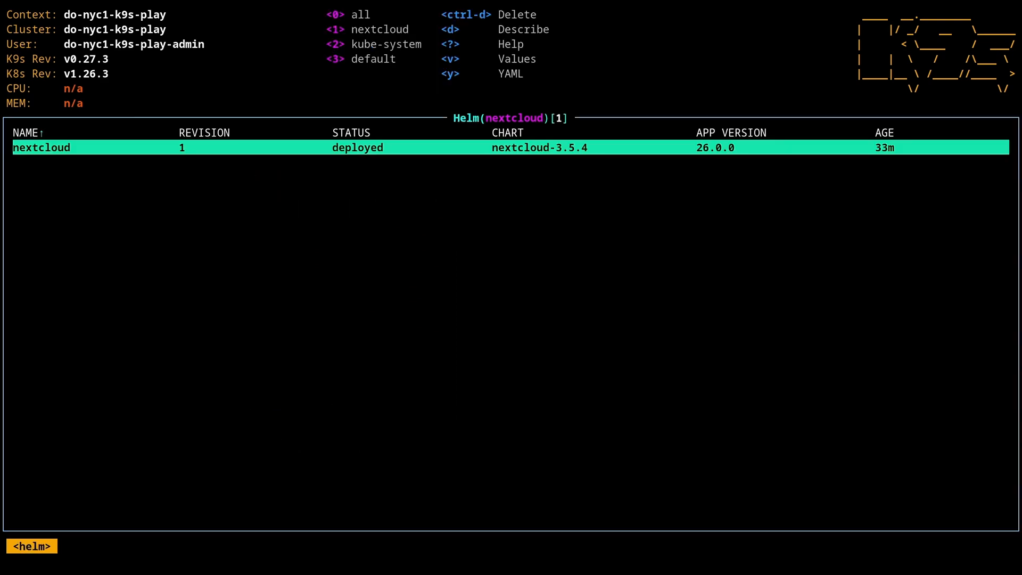
{"action": "key", "text": "v"}
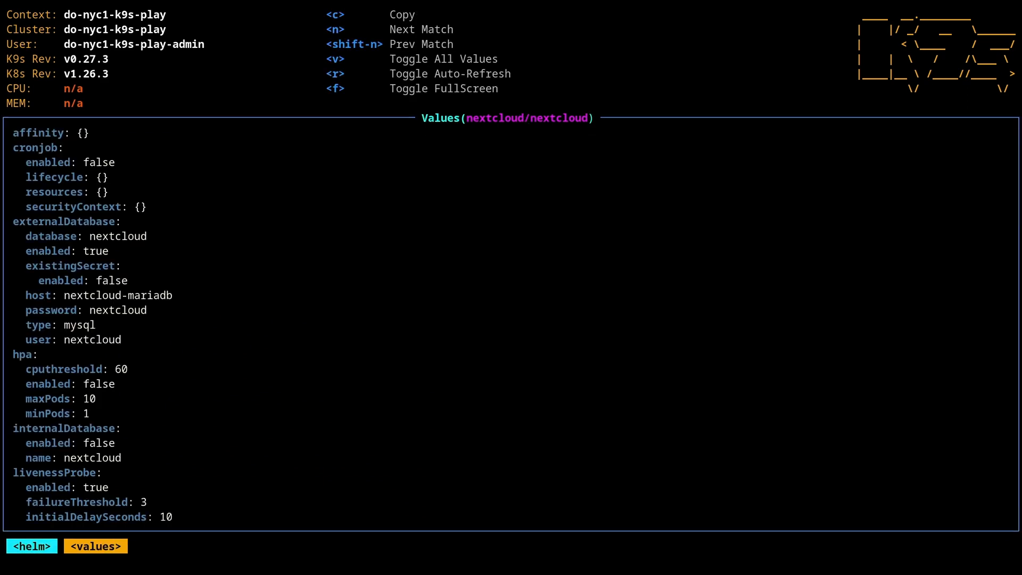
{"action": "scroll", "scroll_direction": "down", "scroll_amount": 3}
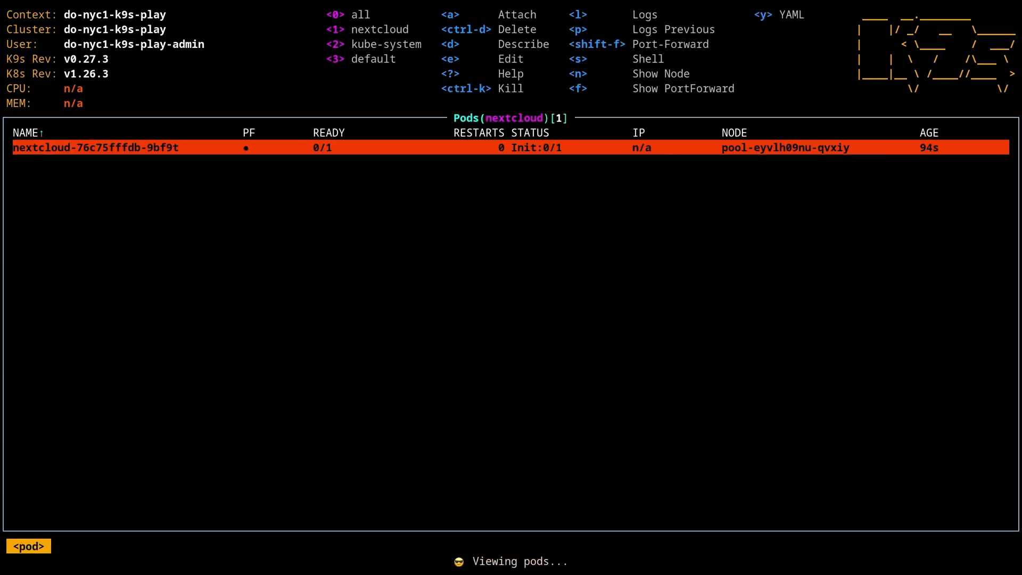
Step: Reinstall the nextcloud Helm chart into the nextcloud namespace and relaunch k9s
{"action": "type", "text": "pvc"}
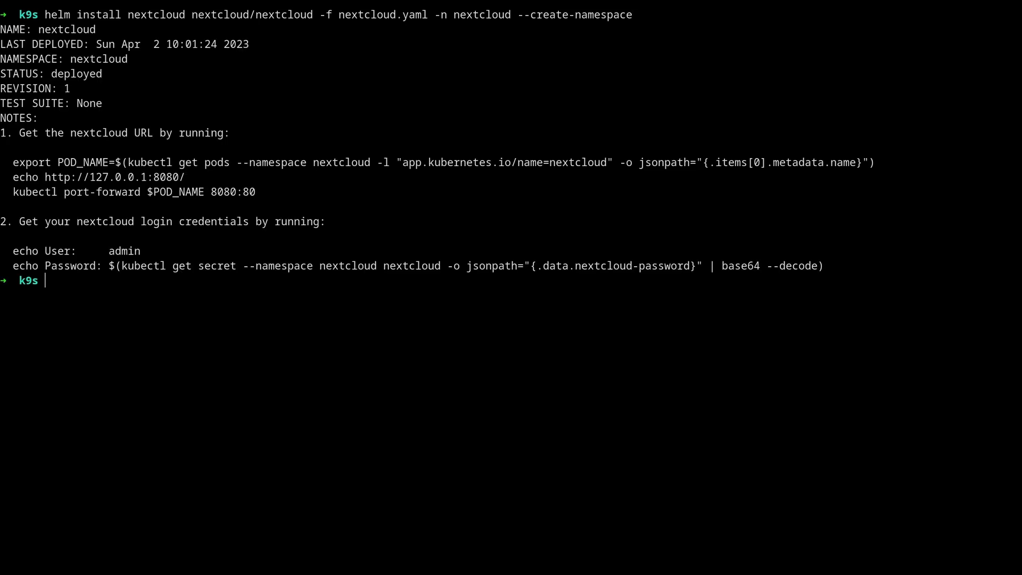
{"action": "type", "text": "k9s"}
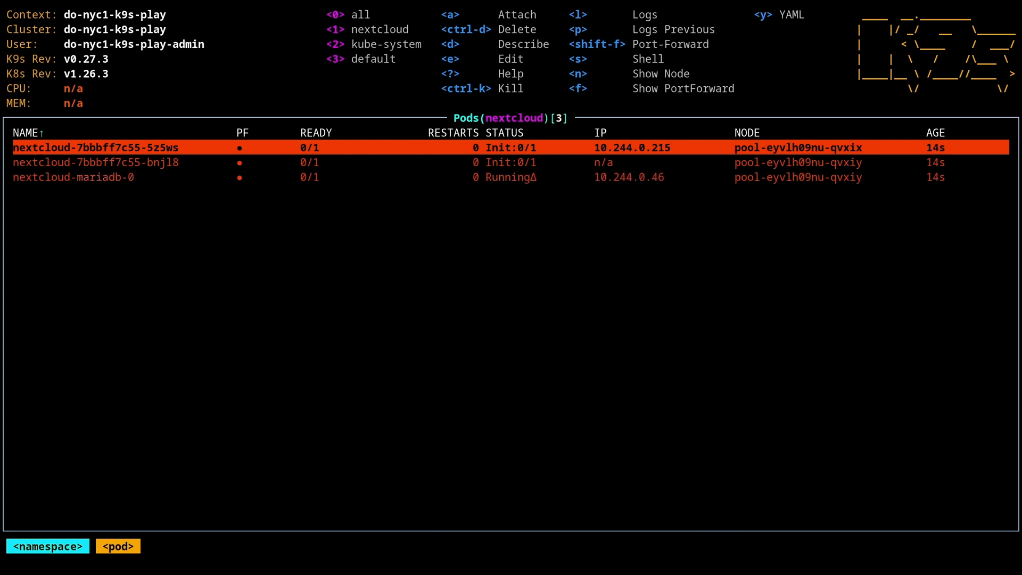
Step: Locate the nextcloud deployment (0/2 ready) and open its manifest for editing
{"action": "type", "text": "deploy"}
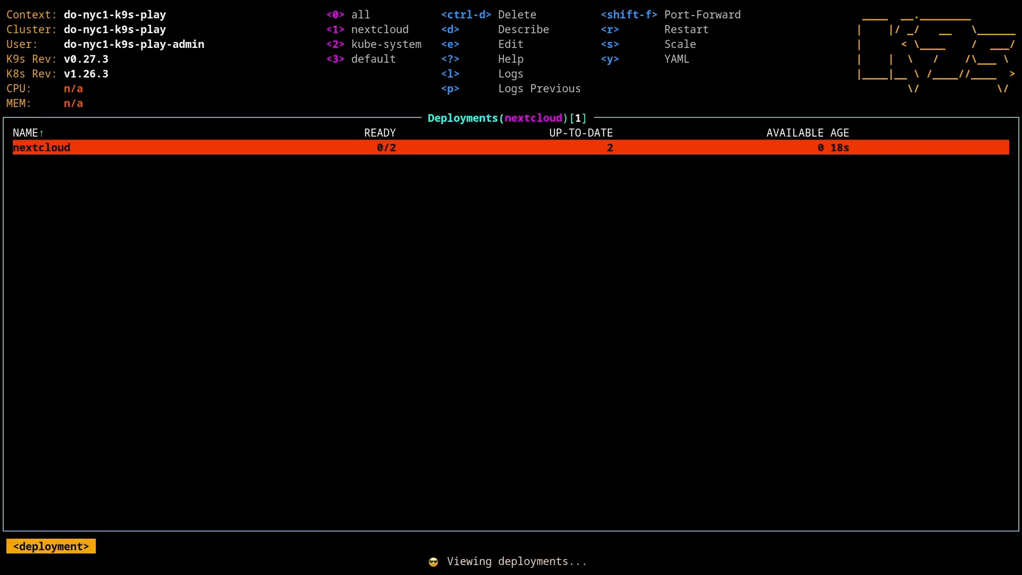
{"action": "type", "text": "svc"}
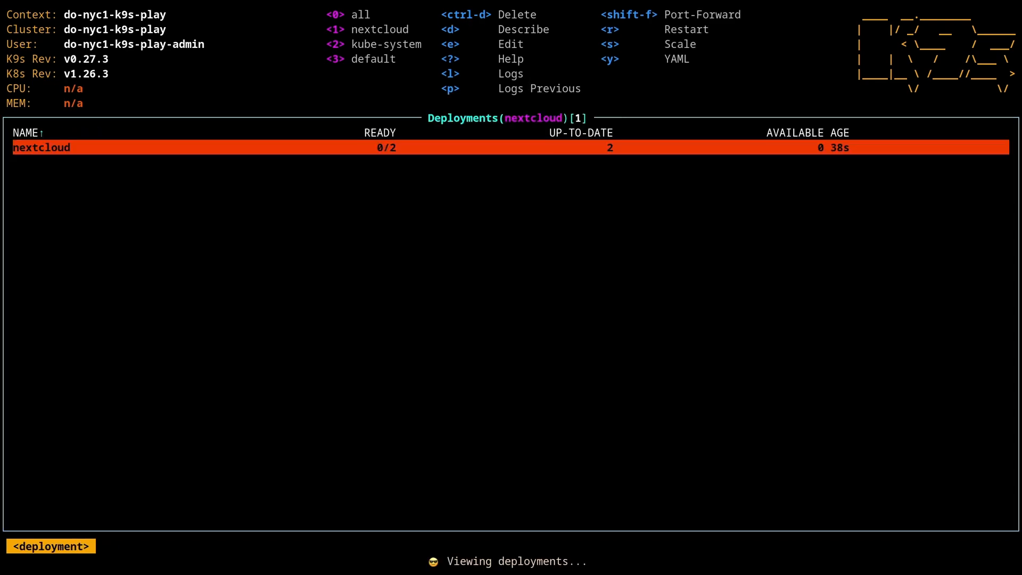
{"action": "key", "text": "e"}
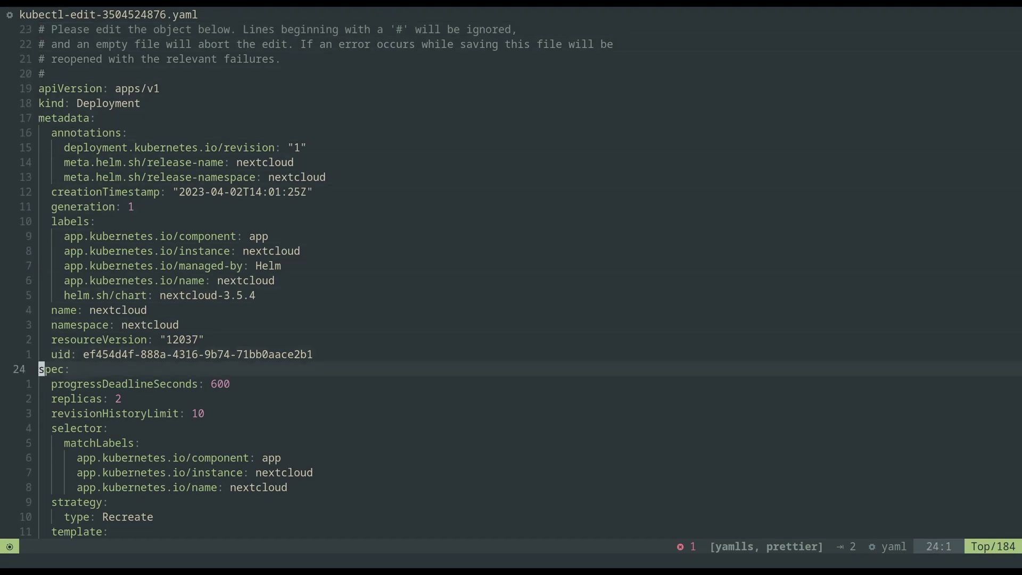
Step: Change the deployment's replicas value from 2 to 3 in the Helix buffer
{"action": "type", "text": "3"}
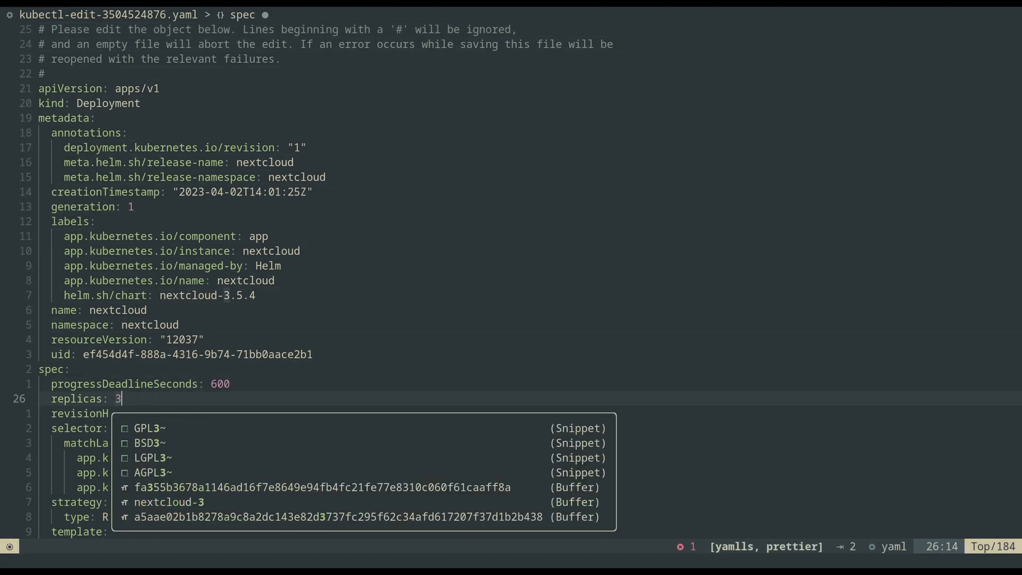